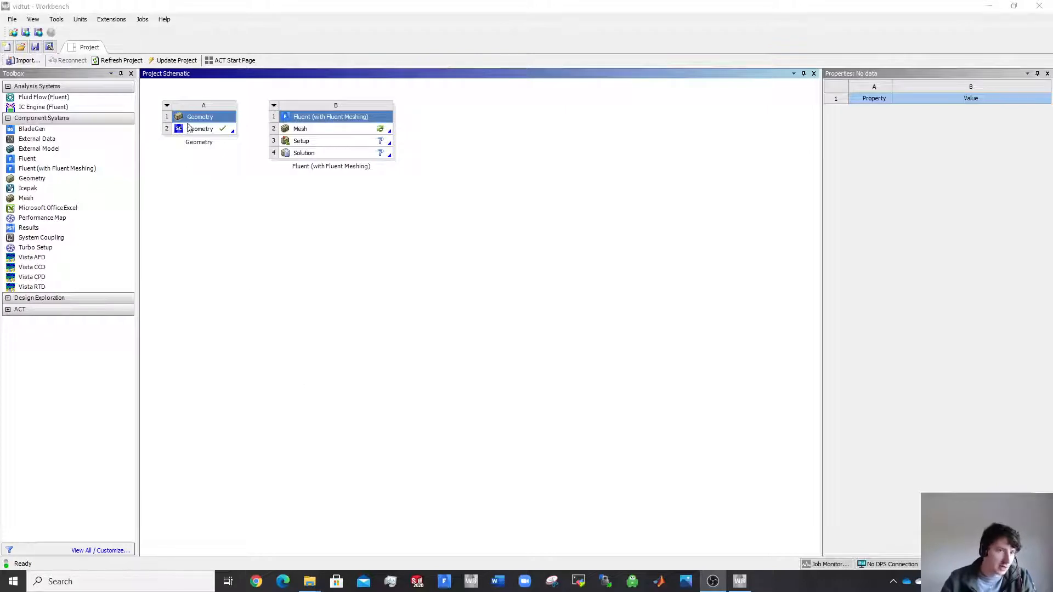
# Rename the original Geometry system to geom1.
pyautogui.click(200, 128)
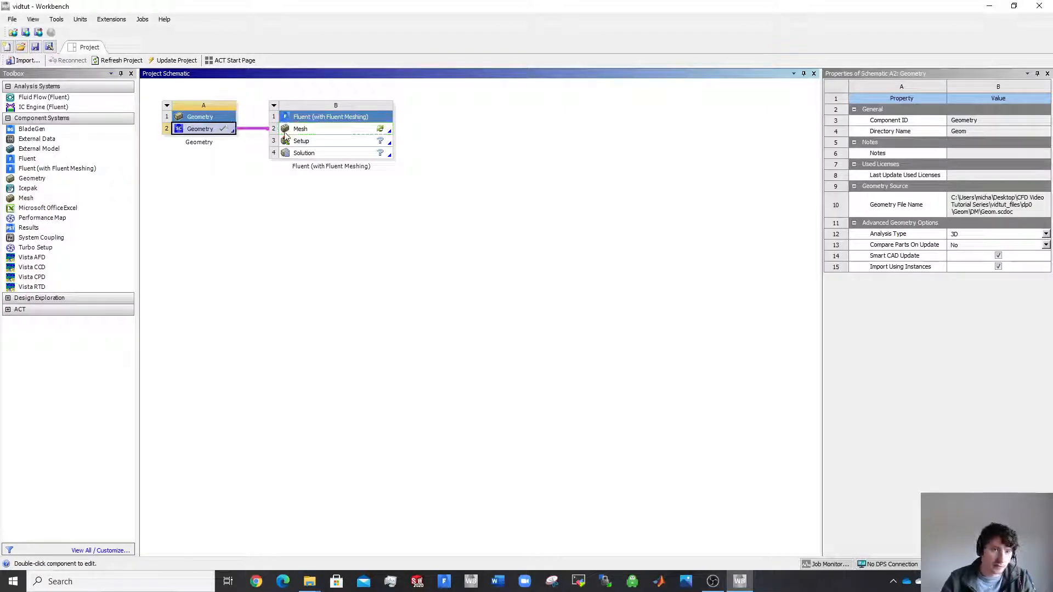
pyautogui.click(251, 128)
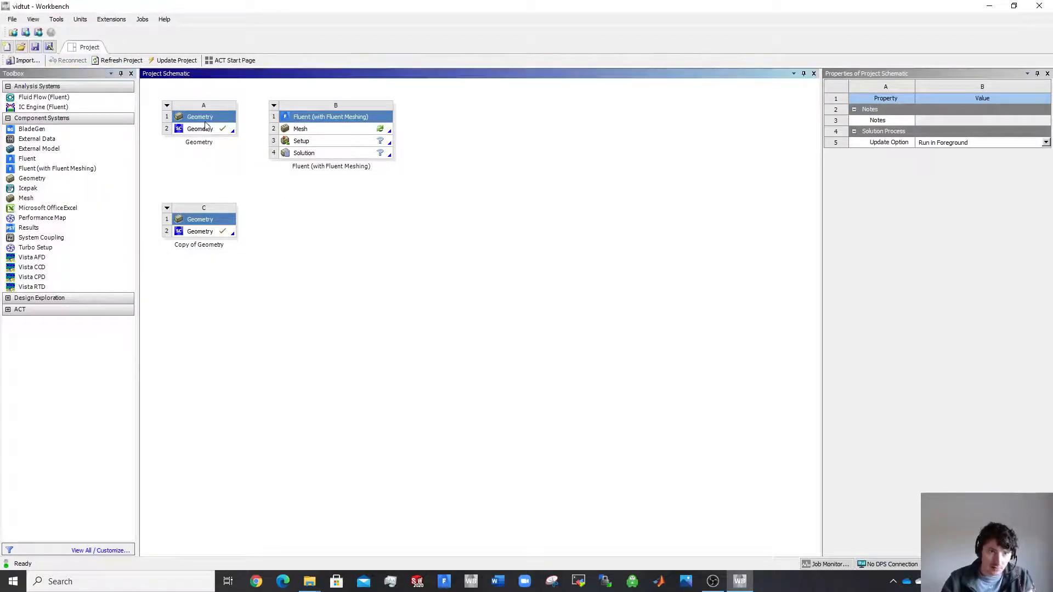
pyautogui.click(200, 116)
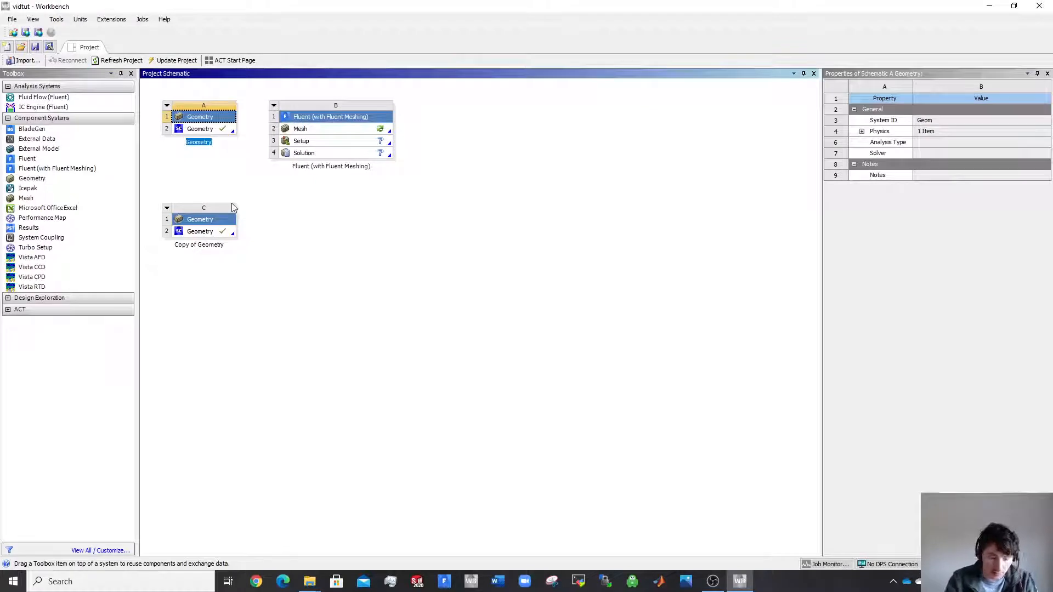
pyautogui.write('geom1')
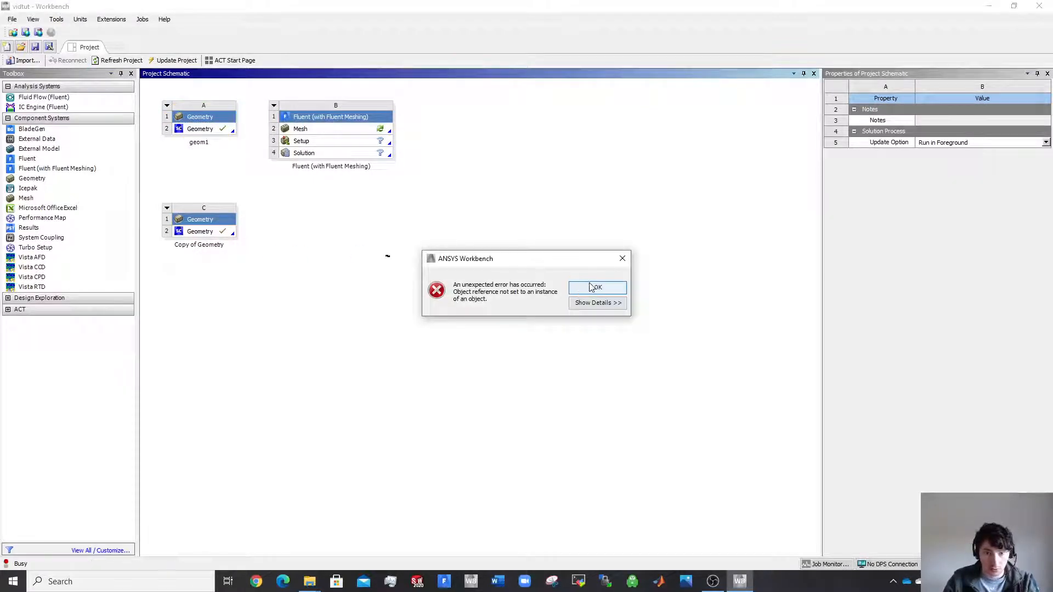
# Dismiss the error message and delete the leftover Copy of Geometry system.
pyautogui.click(596, 287)
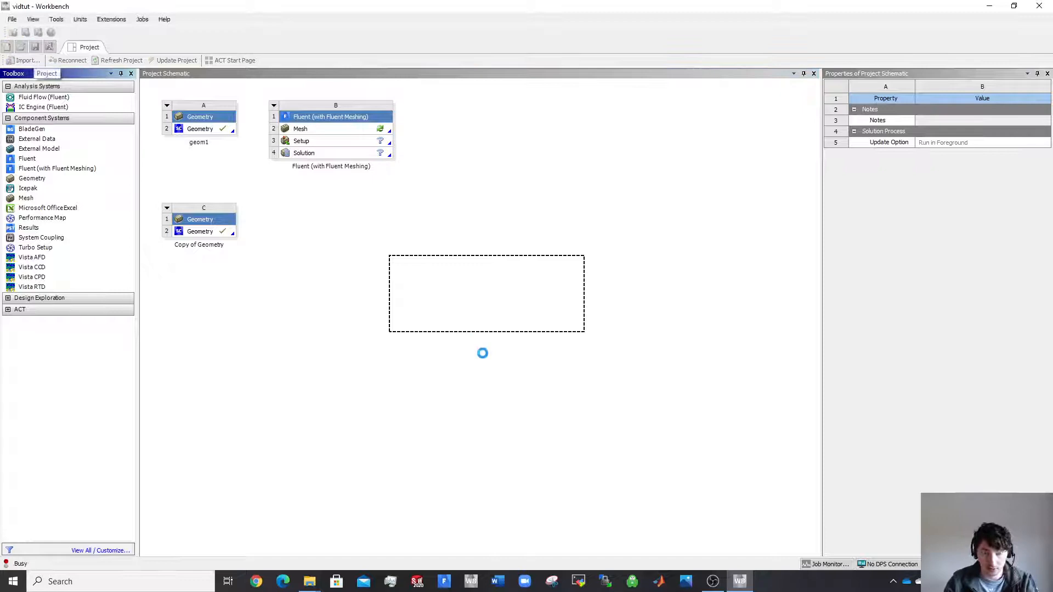
pyautogui.click(199, 231)
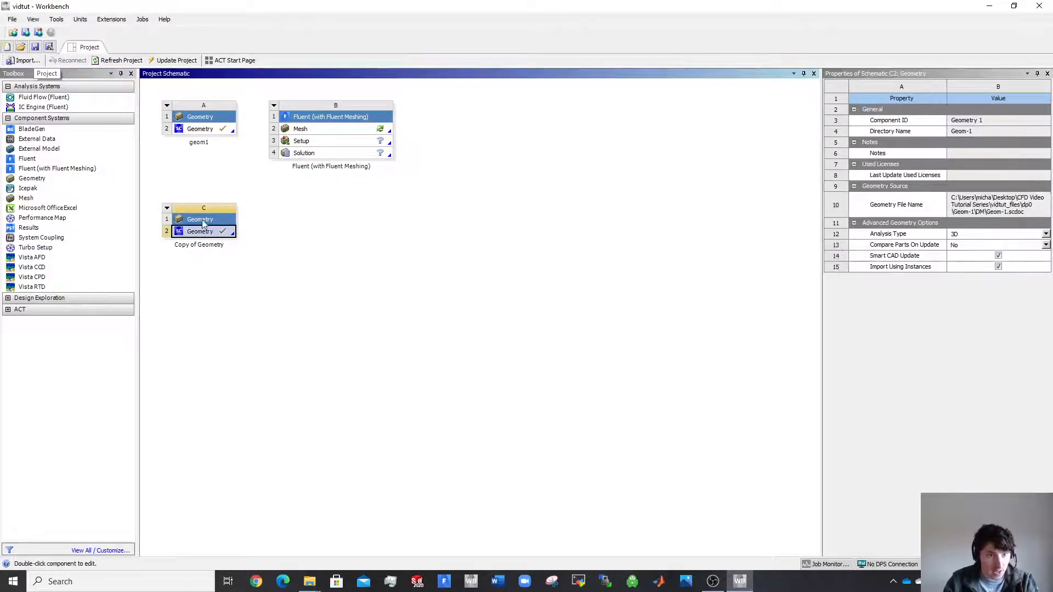
pyautogui.click(200, 219)
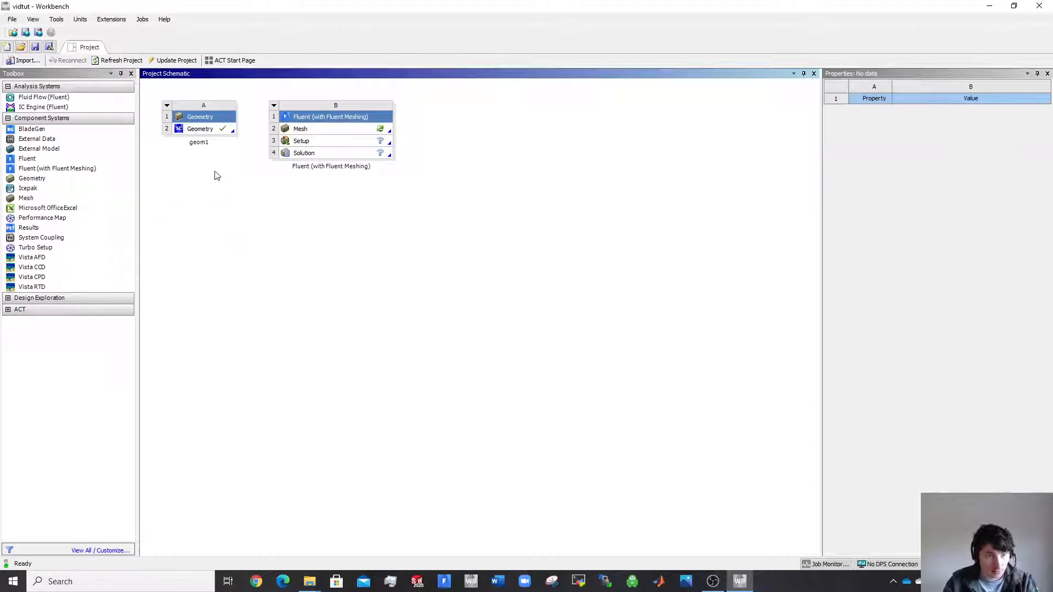
# Duplicate geom1, name the copy geom1_DM, and launch DesignModeler on its geometry.
pyautogui.rightClick(200, 117)
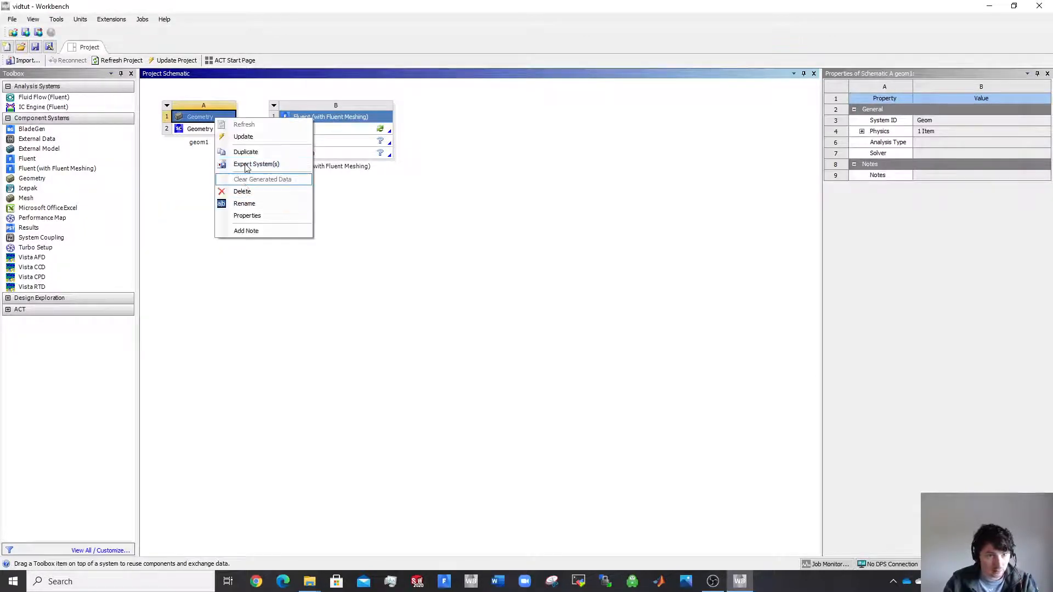
pyautogui.click(245, 151)
pyautogui.write('geom')
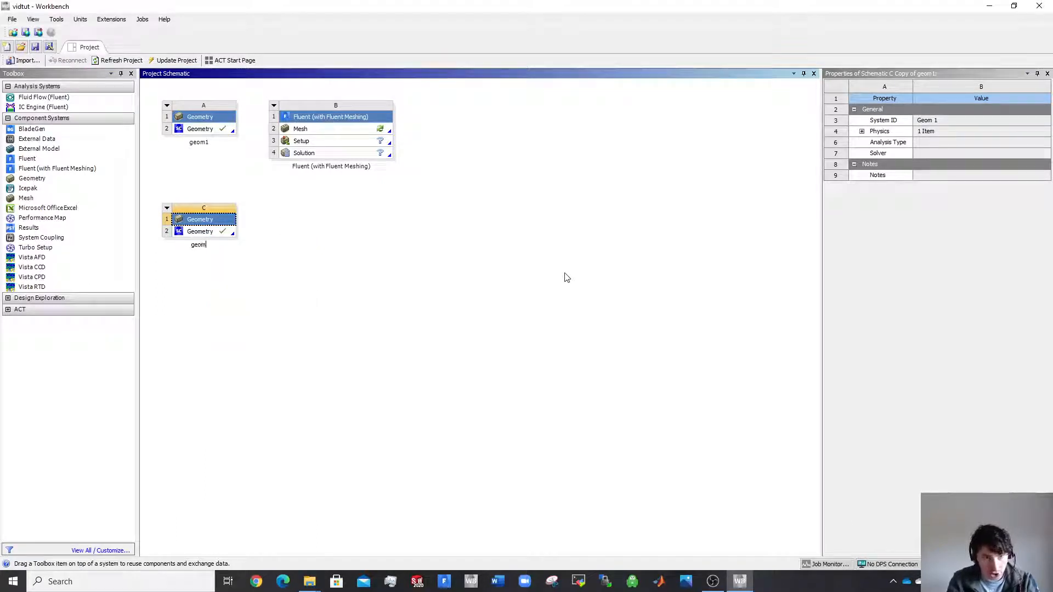
pyautogui.write('_')
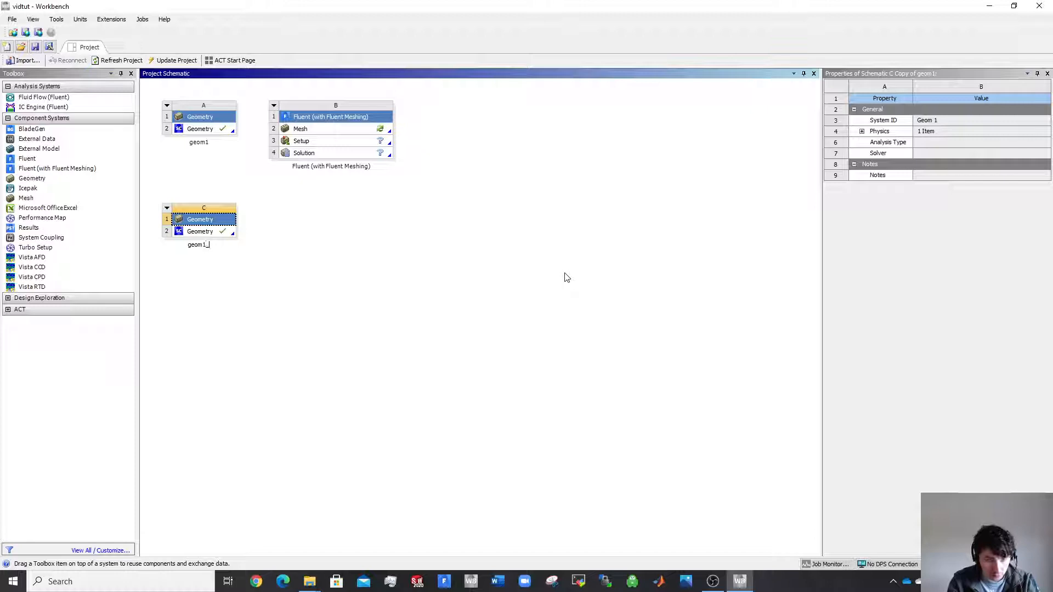
pyautogui.write('DM')
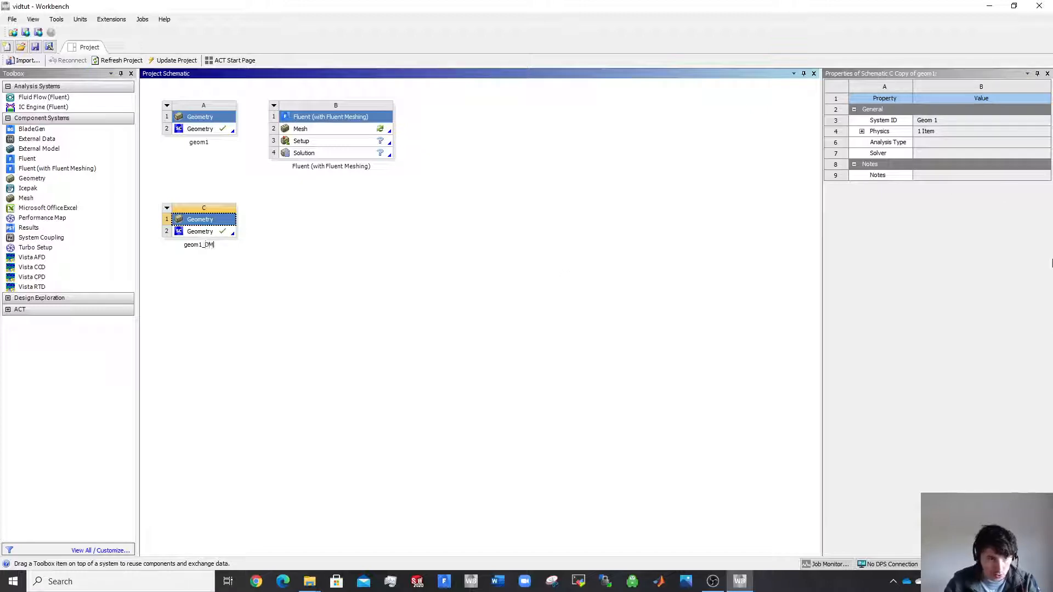
pyautogui.click(200, 231)
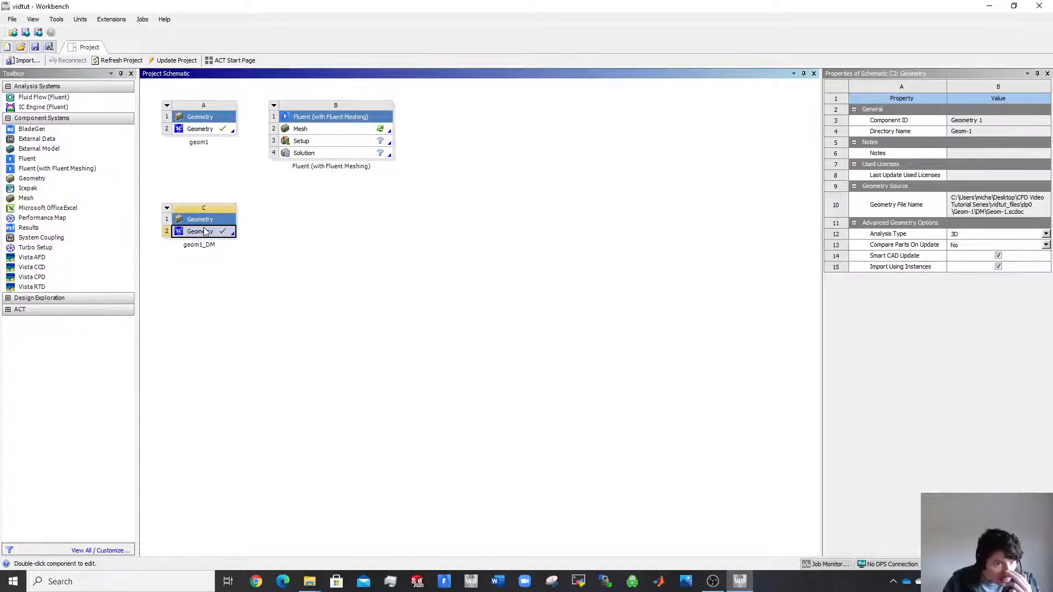
pyautogui.doubleClick(200, 231)
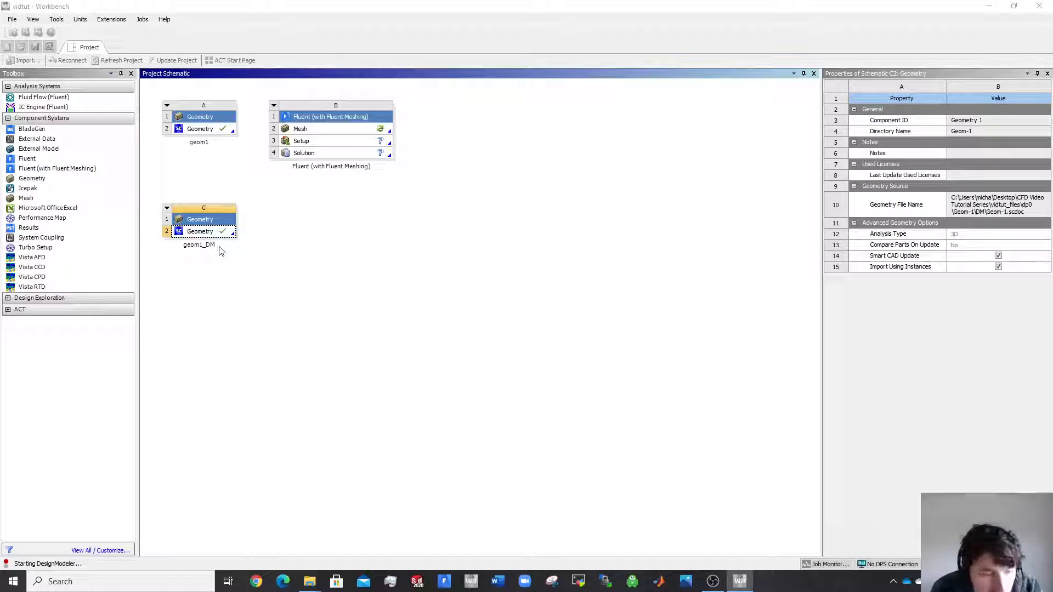
# Generate the Import1 feature to load geom1_DM's six bodies.
pyautogui.doubleClick(200, 231)
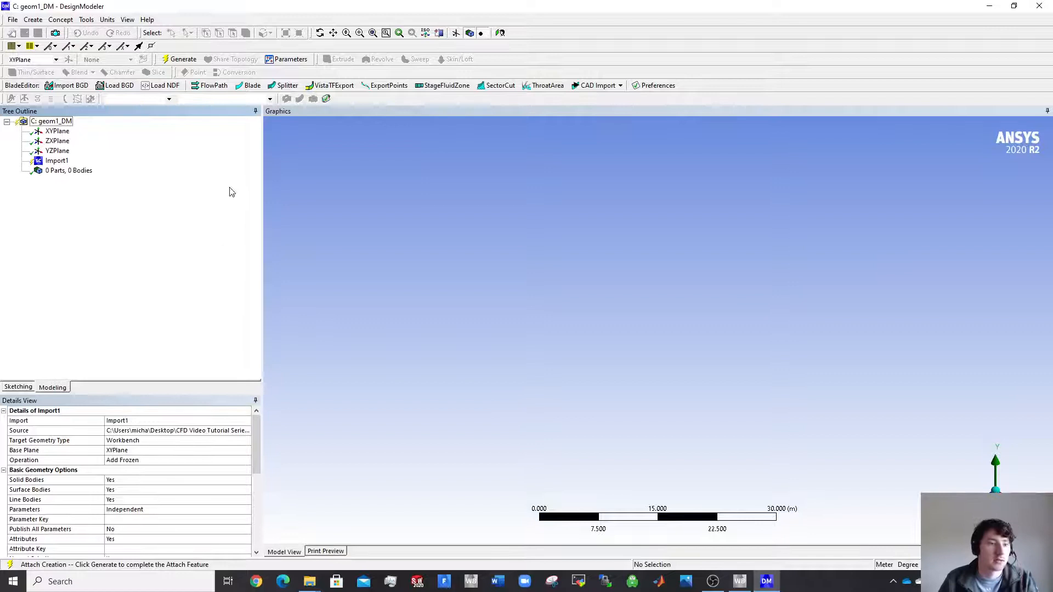
pyautogui.moveTo(226, 213)
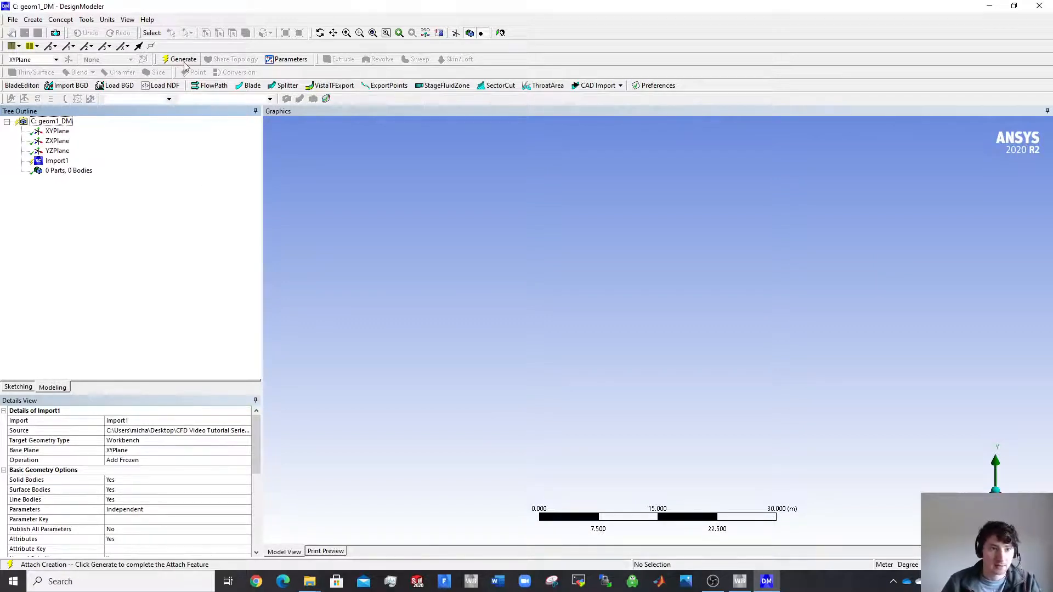
pyautogui.click(182, 59)
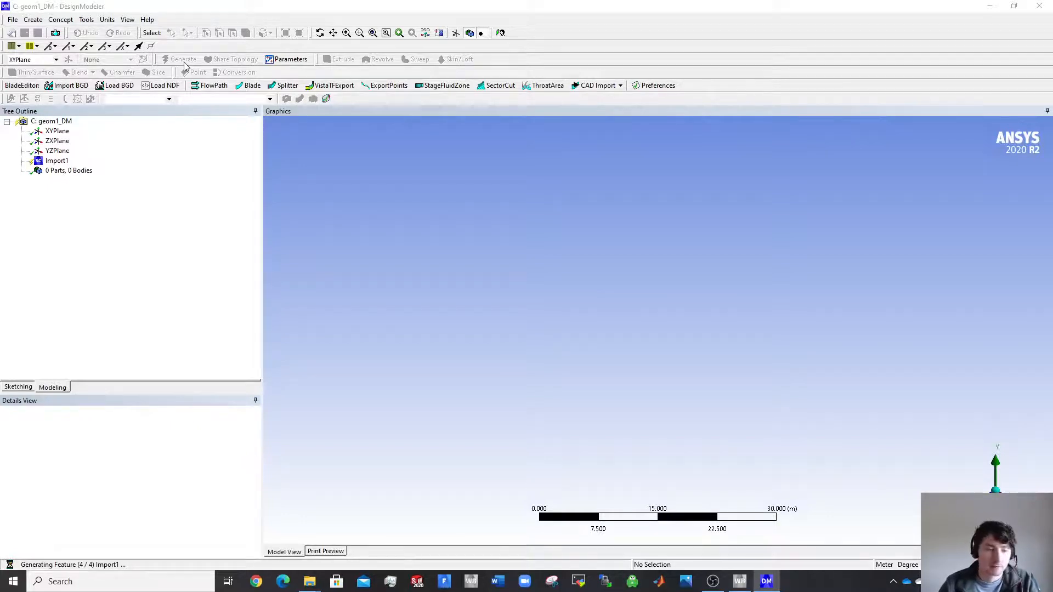
pyautogui.moveTo(98, 212)
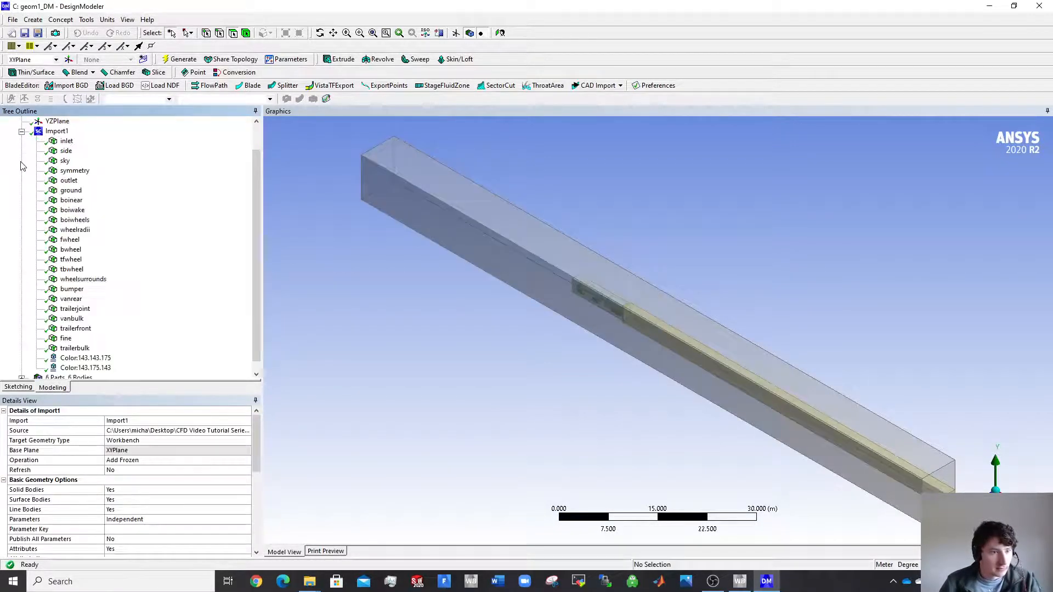
# Change the enclosure and Geom-1 Solid11 bodies from Solid to Fluid in Details View.
pyautogui.scroll(3)
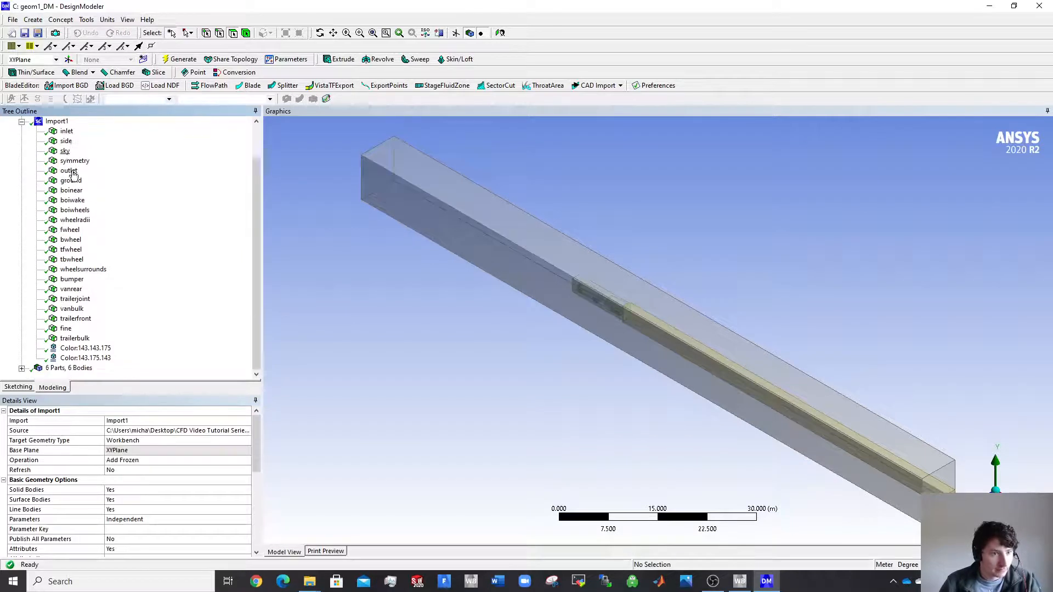
pyautogui.click(21, 121)
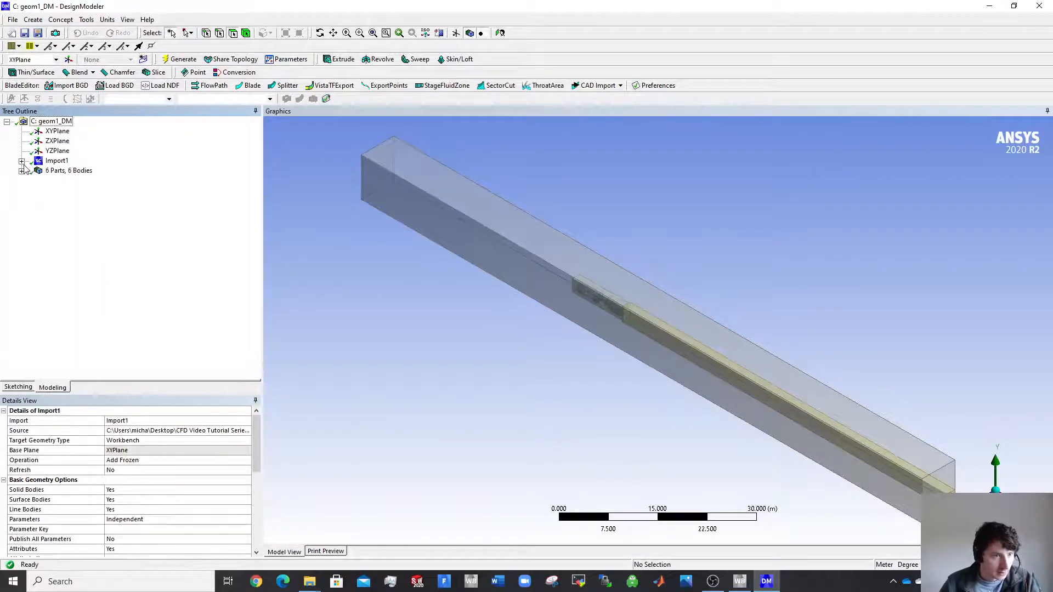
pyautogui.click(21, 170)
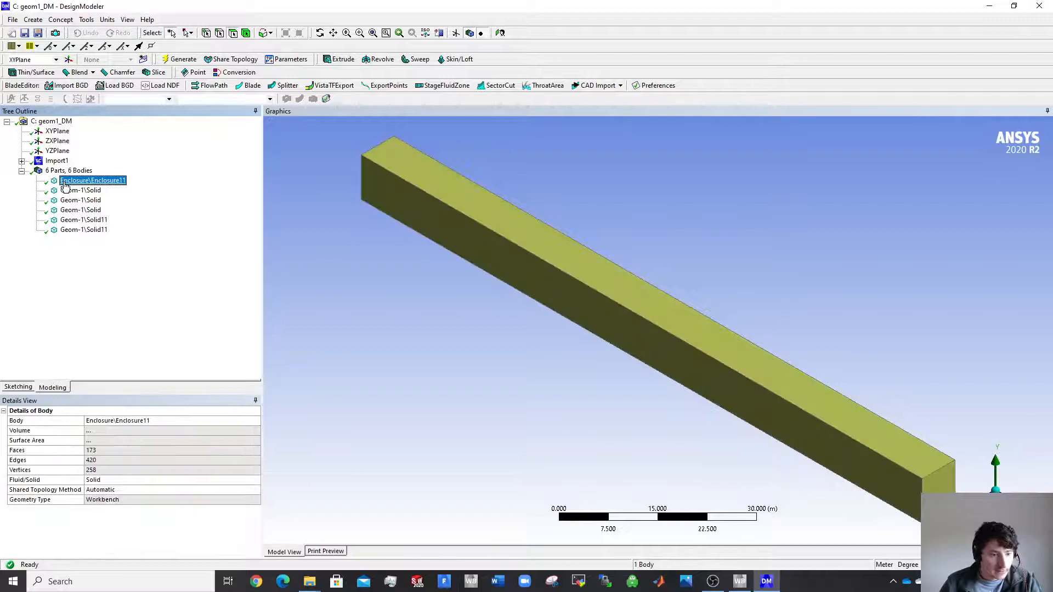
pyautogui.click(80, 190)
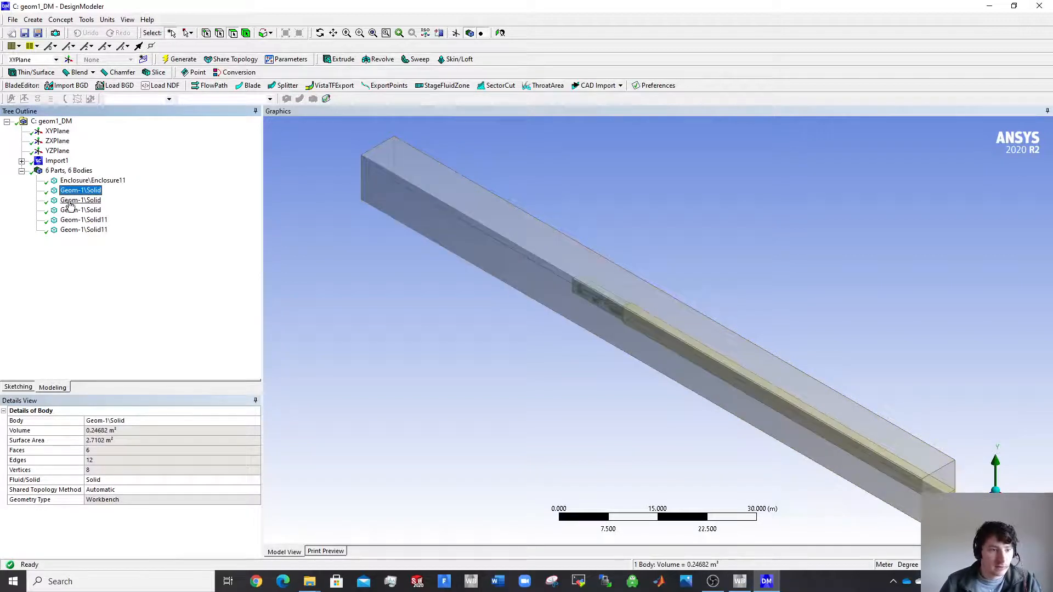
pyautogui.click(83, 219)
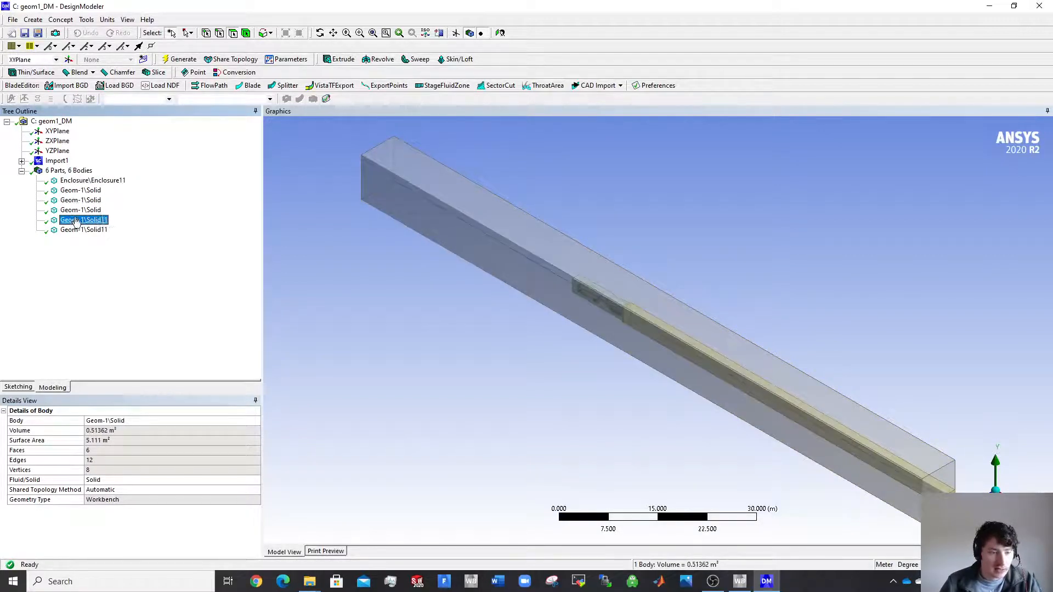
pyautogui.click(83, 220)
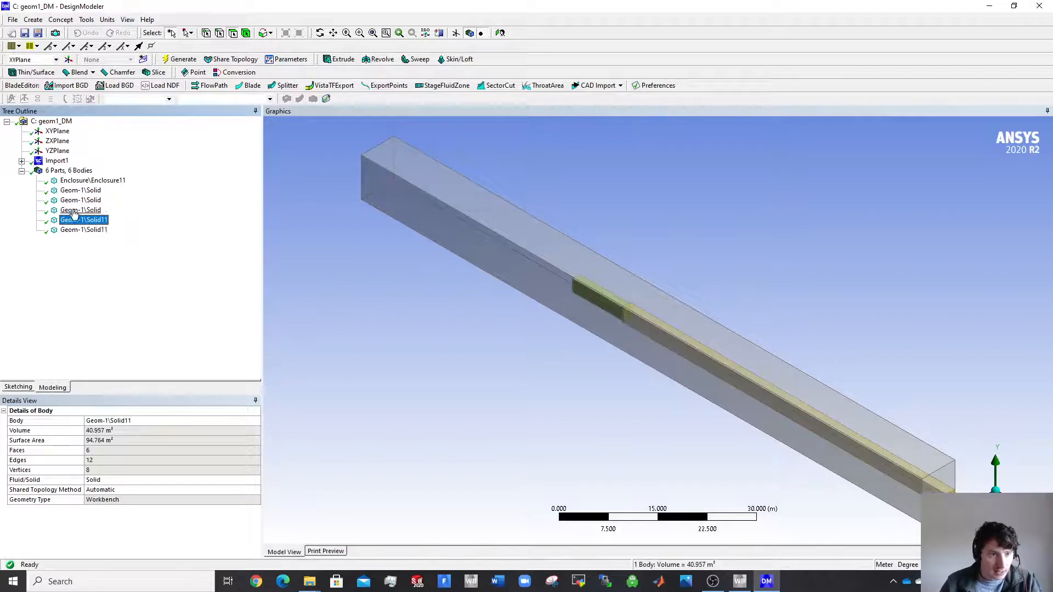
pyautogui.click(80, 199)
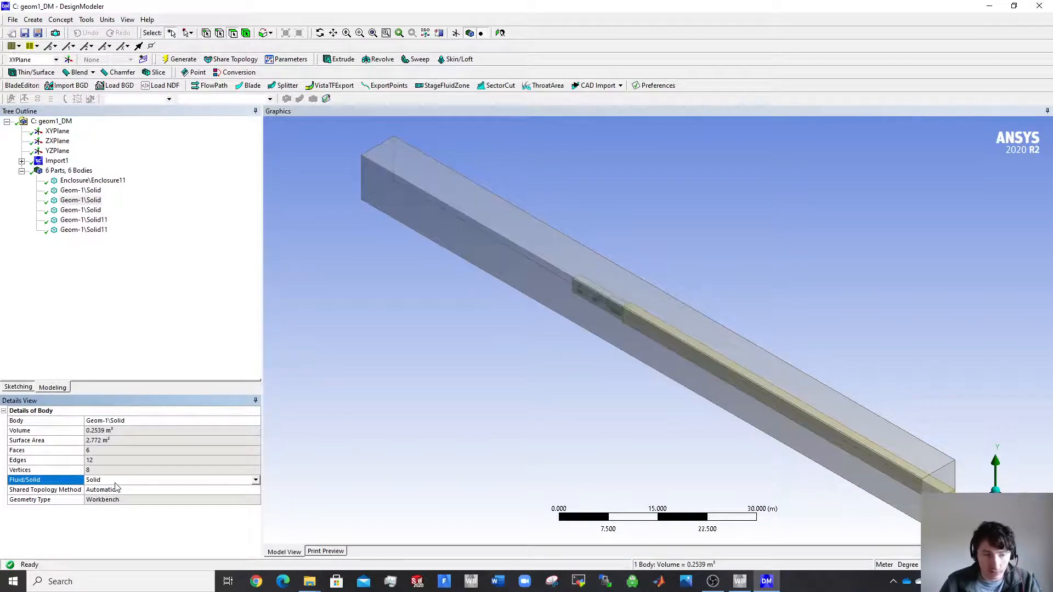
pyautogui.click(93, 180)
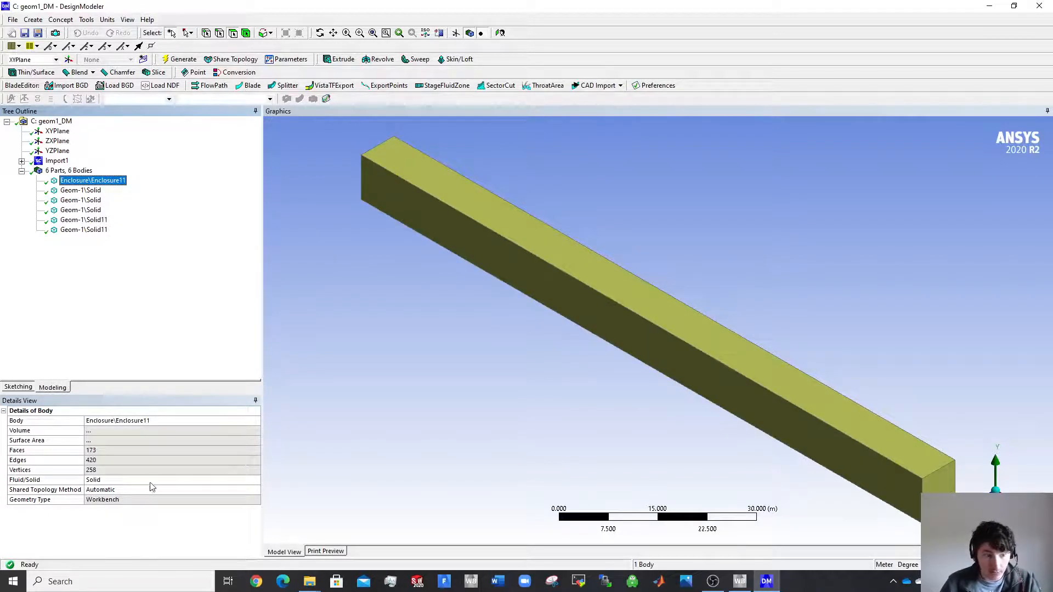
pyautogui.click(171, 480)
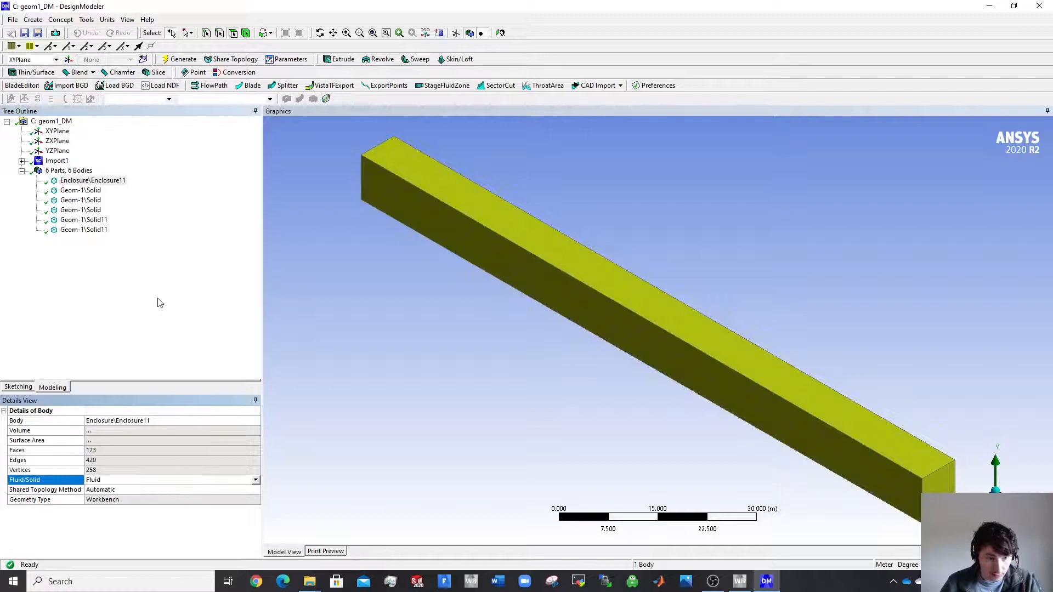
pyautogui.click(81, 190)
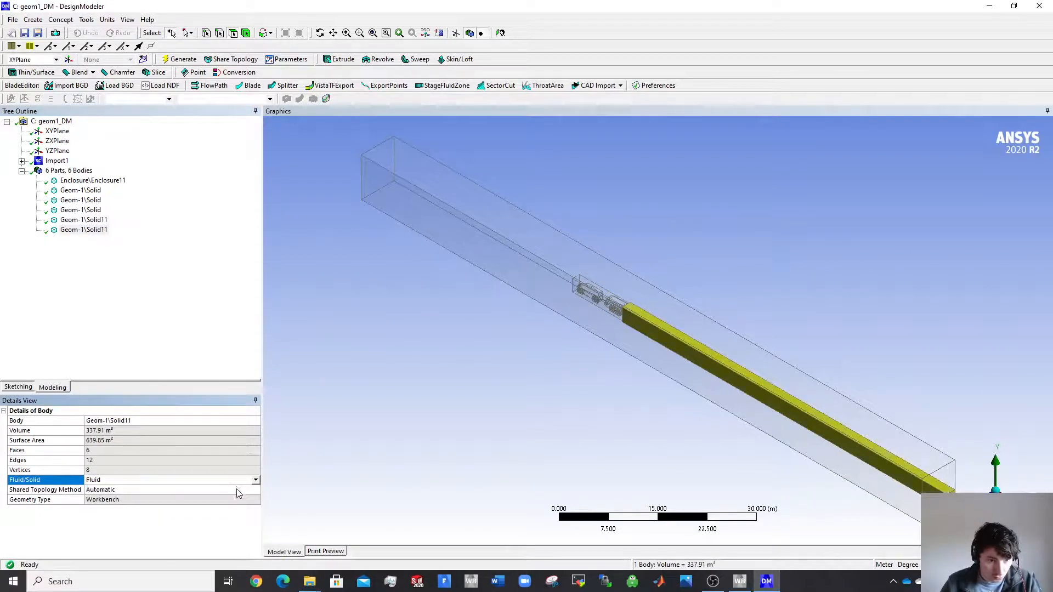
pyautogui.click(92, 180)
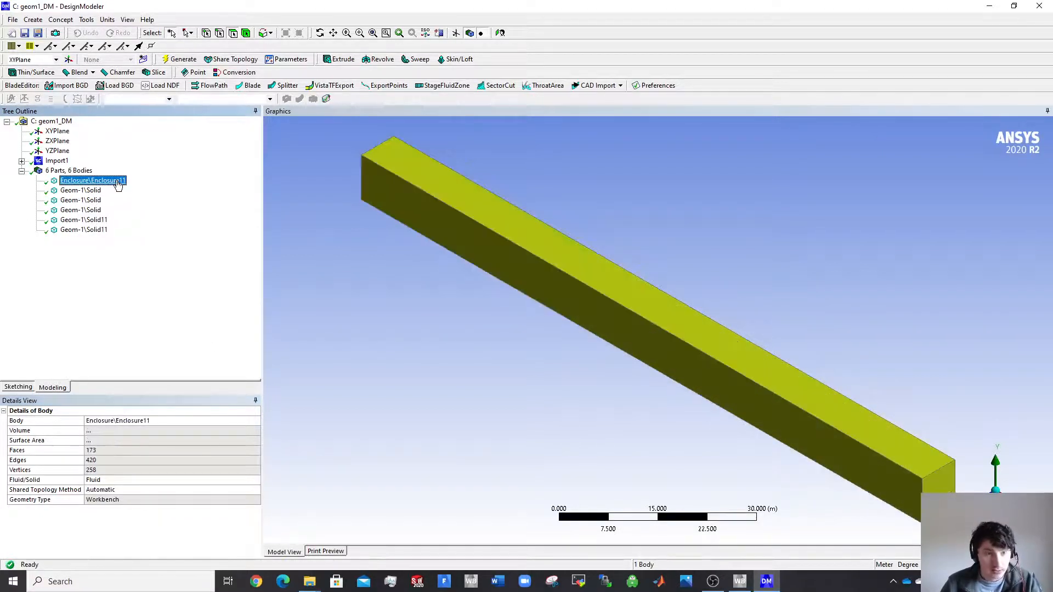
# Rename the Geom-1 bodies to boi1, boi2, boi3, boinear and boiwake.
pyautogui.click(80, 190)
pyautogui.write('boi1')
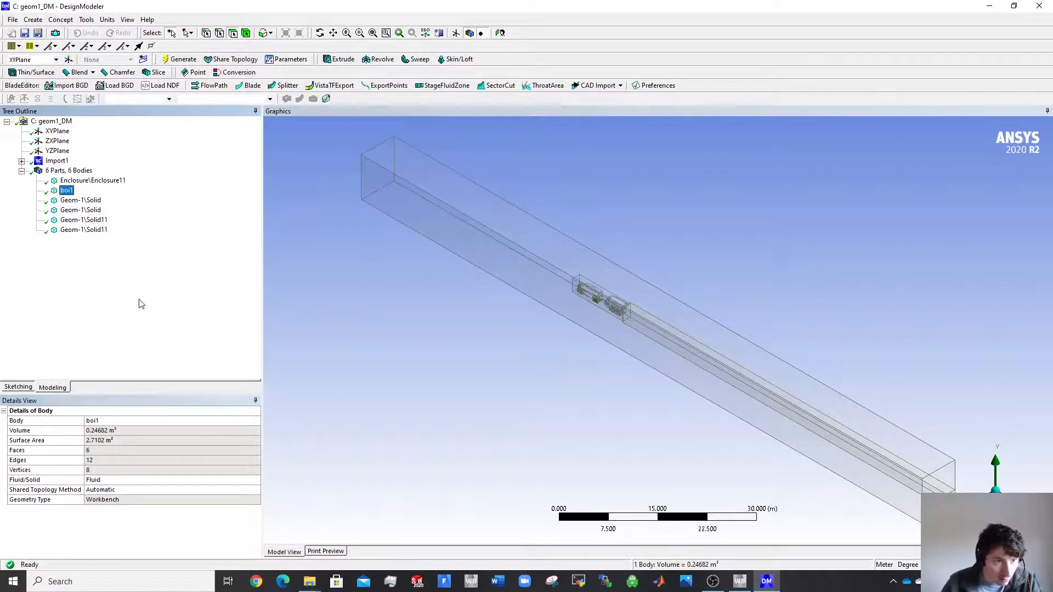
pyautogui.click(80, 199)
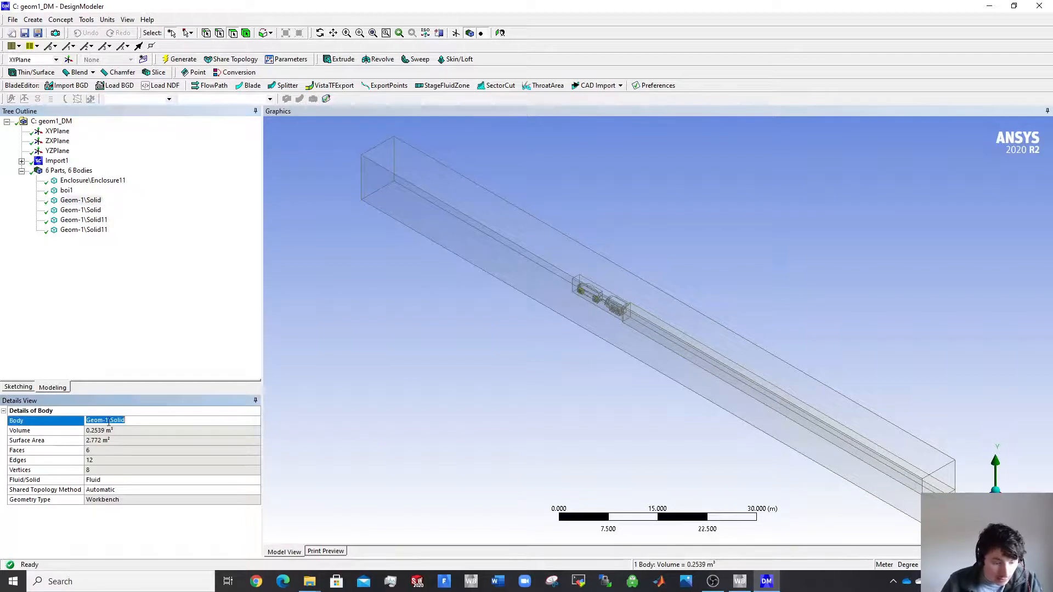
pyautogui.click(66, 200)
pyautogui.write('boine')
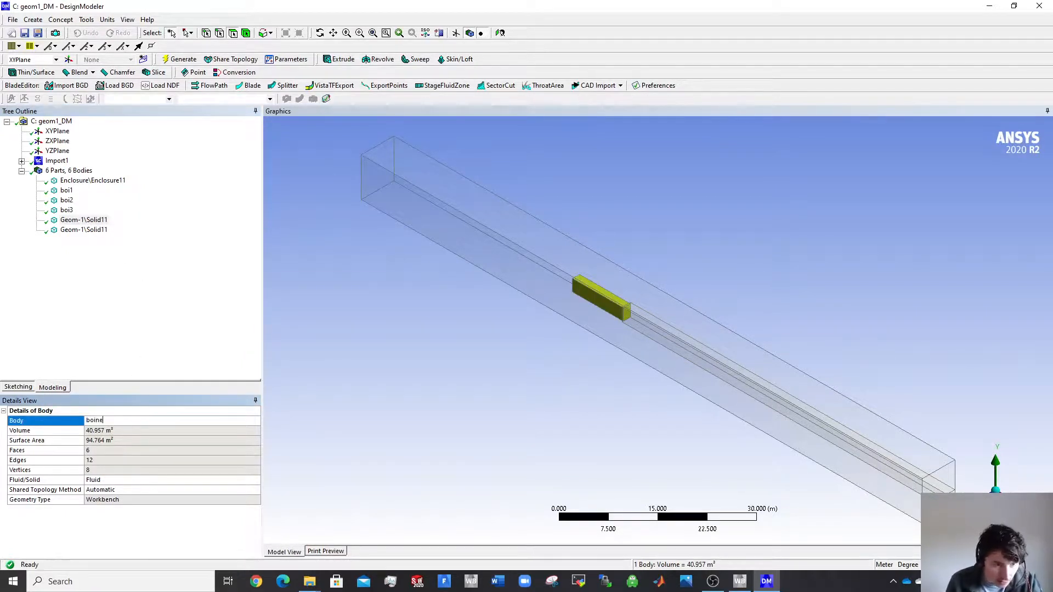
pyautogui.click(83, 230)
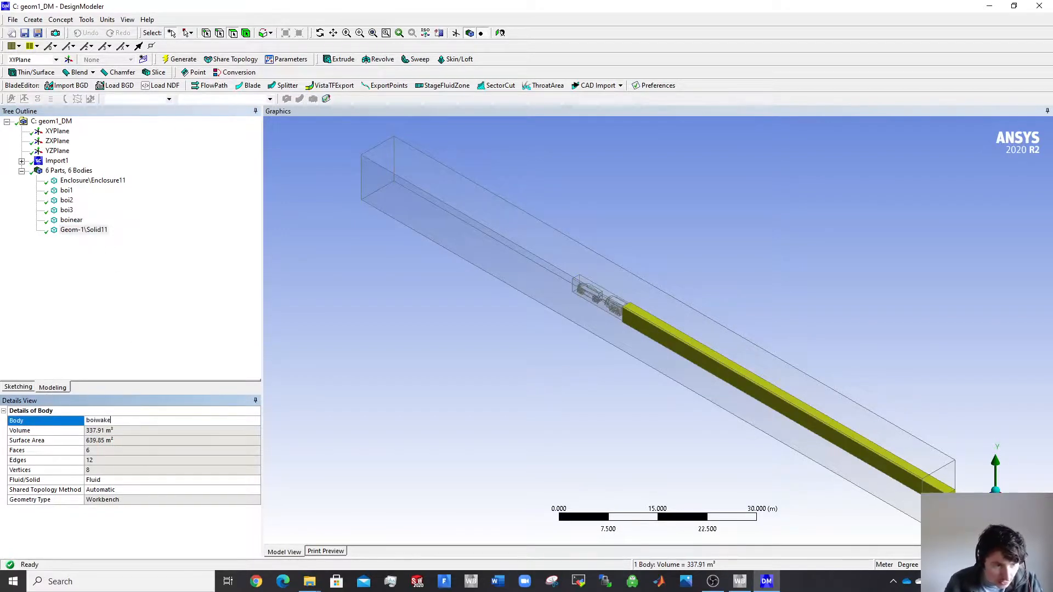
pyautogui.press('Return')
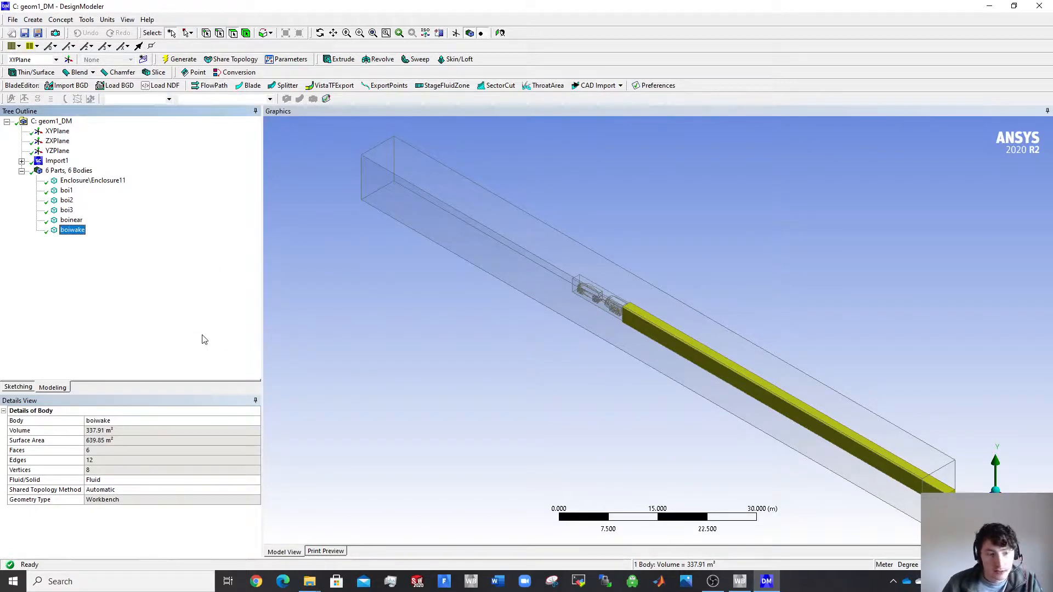
# Verify the renamed bodies, then link geom1_DM's Geometry to the Fluent Meshing Mesh cell.
pyautogui.click(93, 180)
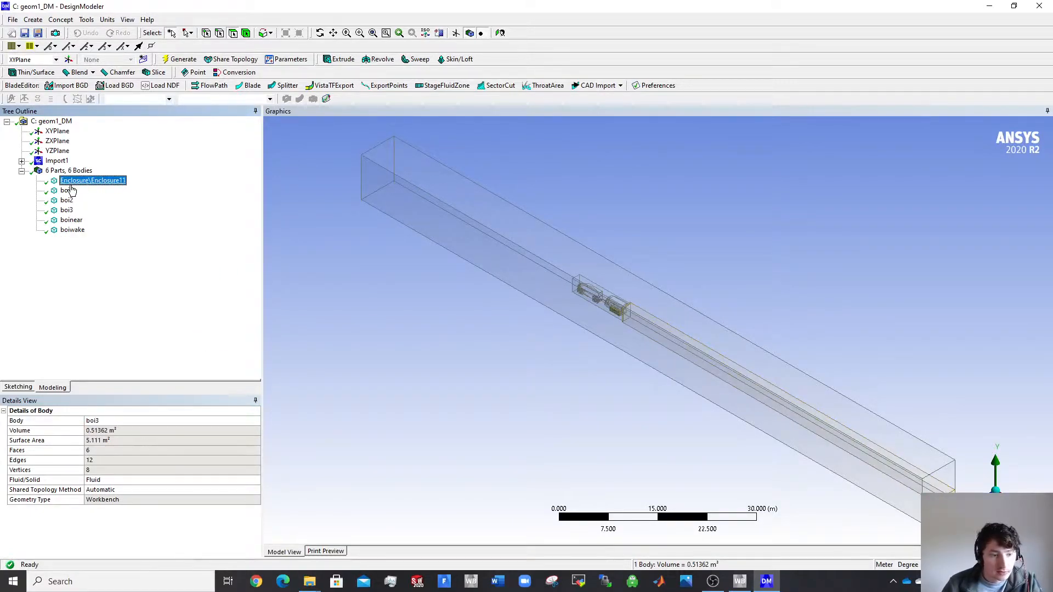
pyautogui.click(71, 219)
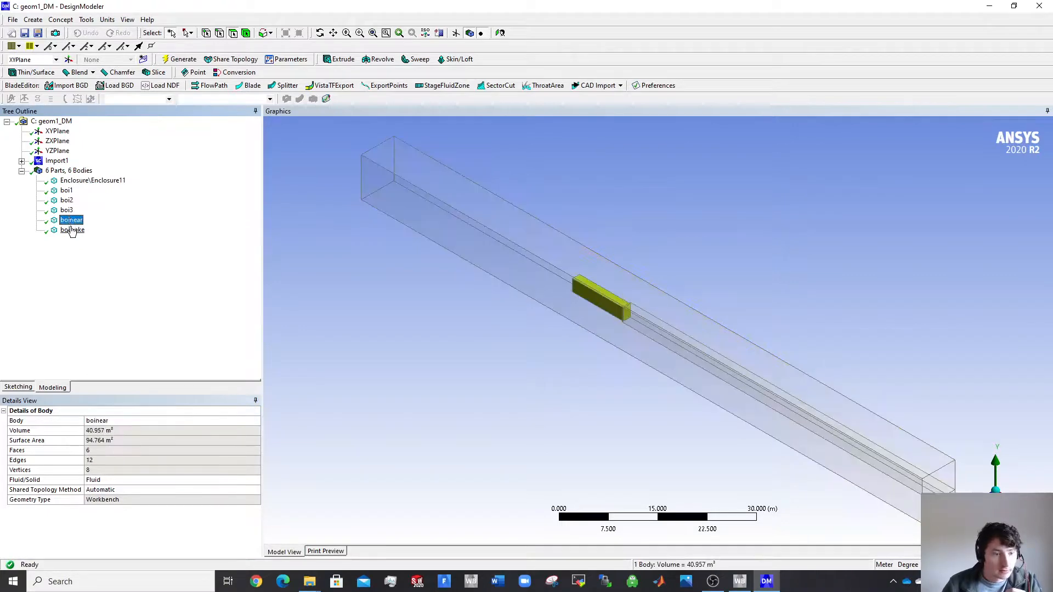
pyautogui.click(72, 229)
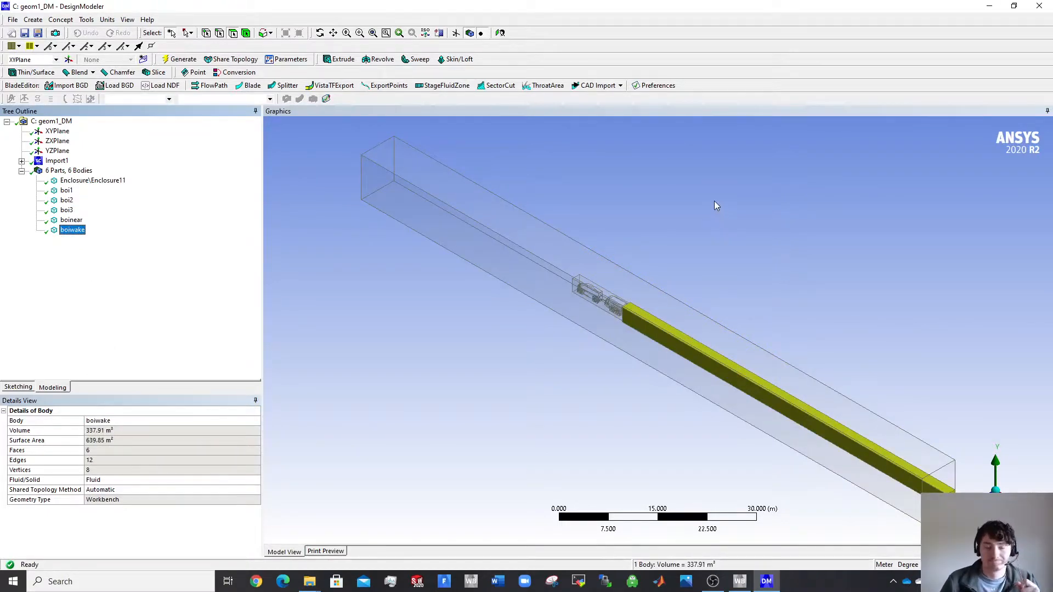
pyautogui.click(738, 582)
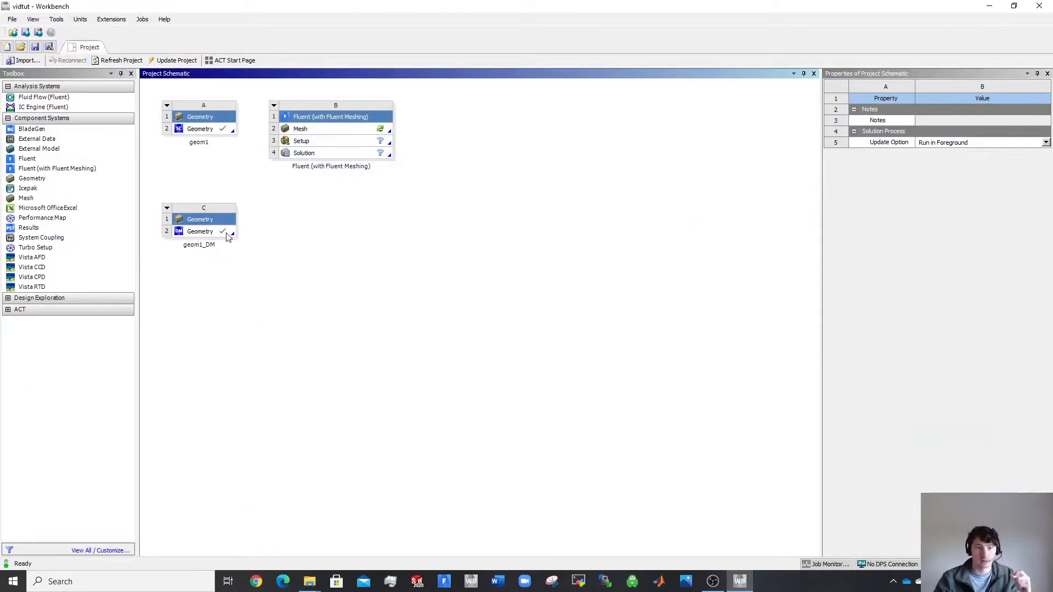
pyautogui.moveTo(231, 231); pyautogui.dragTo(267, 128)
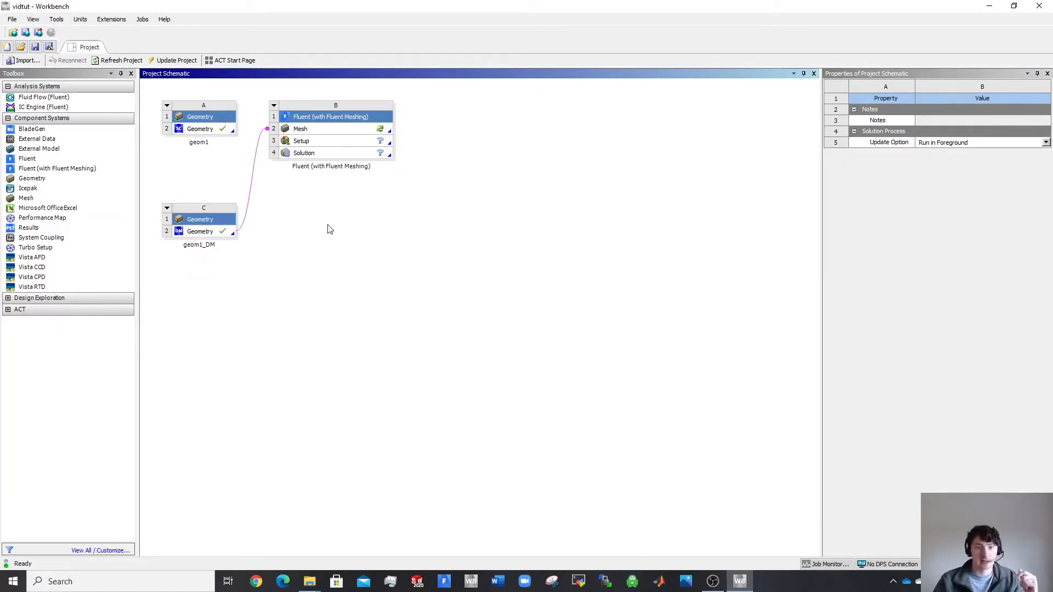